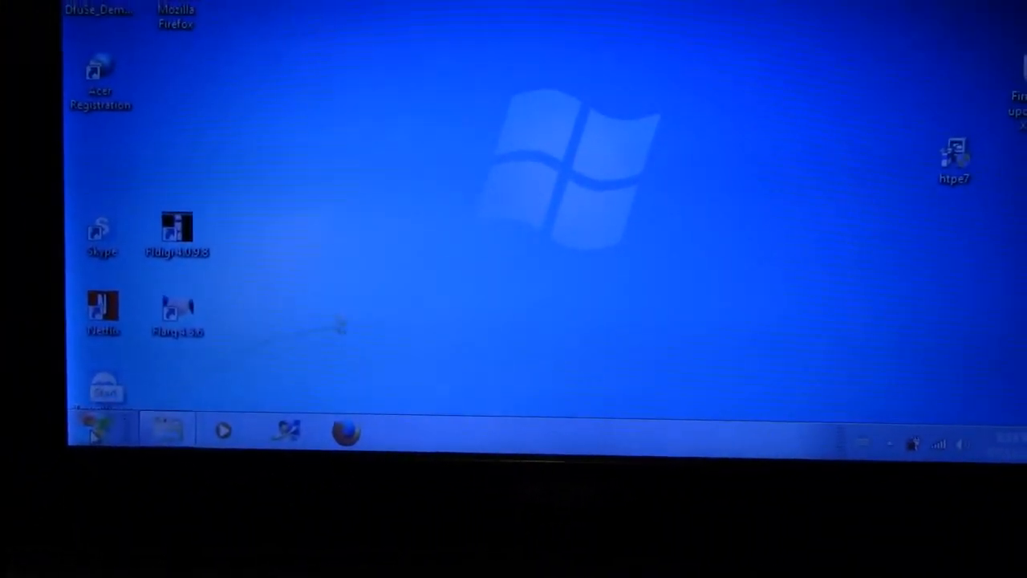
Bring up the Start menu showing recently used programs like DfuSeDemo and WordPad
{"action": "left_click", "coordinate": [96, 433]}
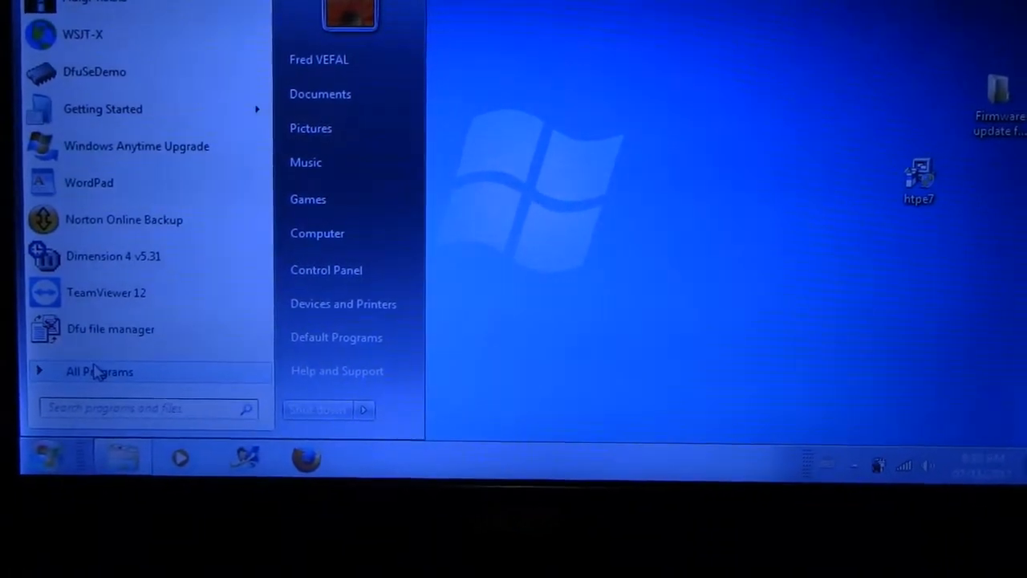
{"action": "mouse_move", "coordinate": [94, 373]}
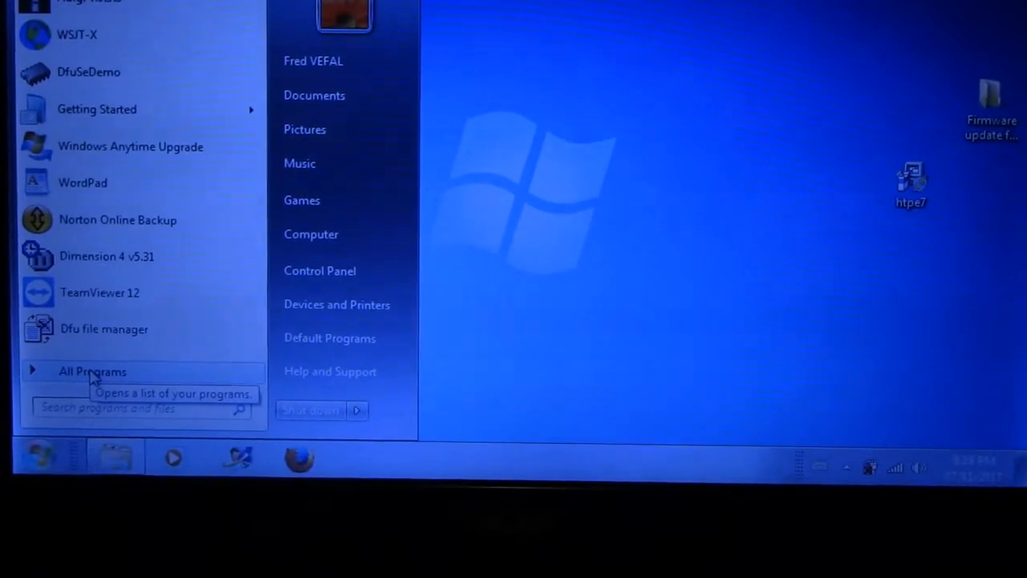
Launch HyperTerminal Private Edition from the All Programs list
{"action": "left_click", "coordinate": [93, 371]}
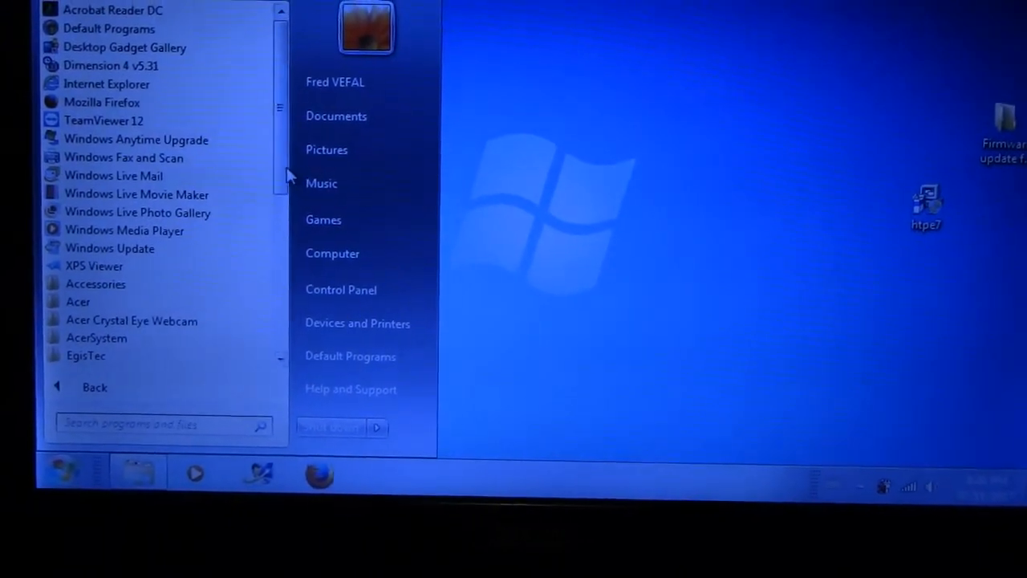
{"action": "scroll", "scroll_direction": "down", "scroll_amount": 3}
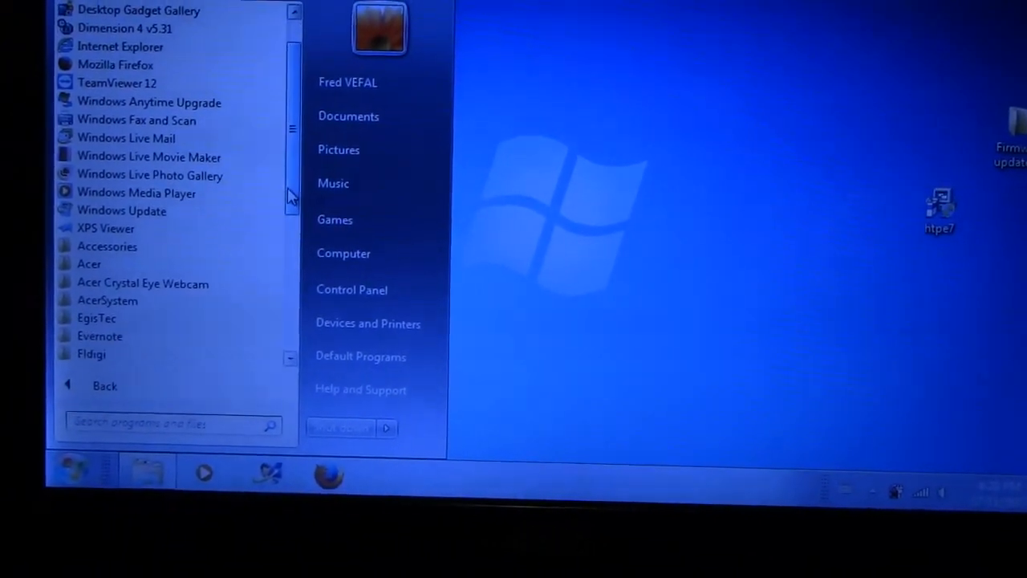
{"action": "scroll", "scroll_direction": "down", "scroll_amount": 3}
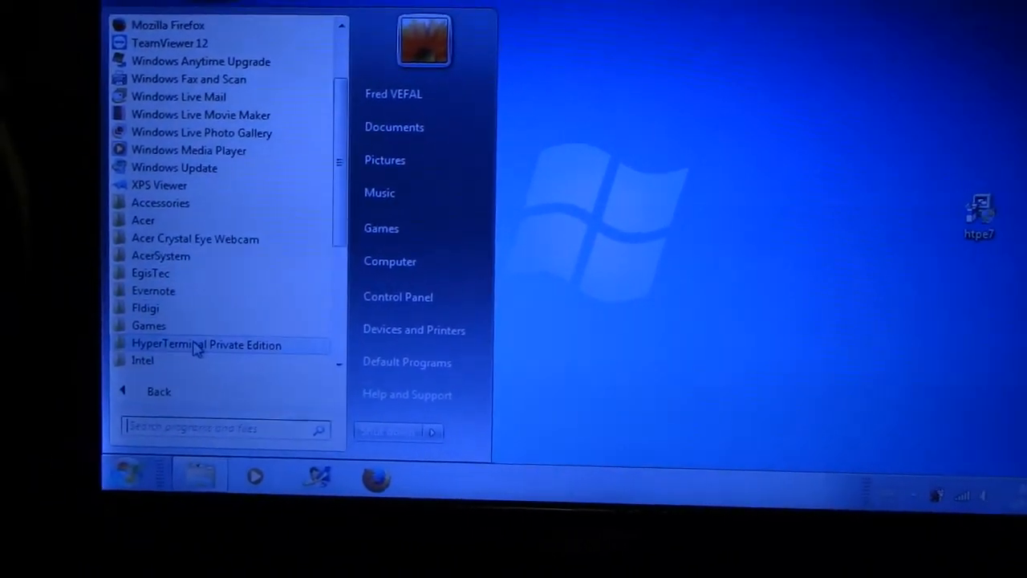
{"action": "left_click", "coordinate": [206, 343]}
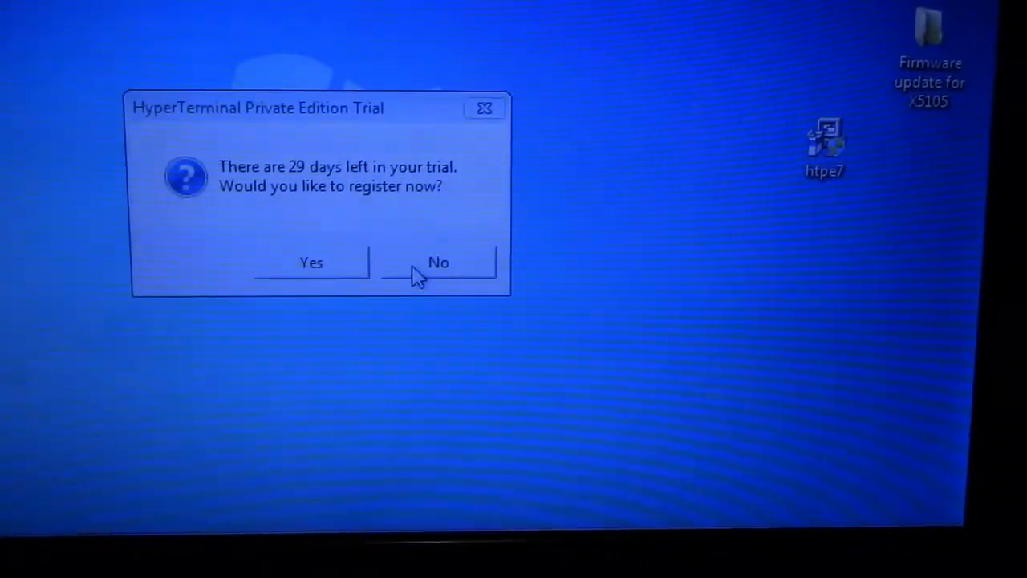
Answer No to registering the 29-day trial so the version 7.0 splash appears
{"action": "left_click", "coordinate": [438, 263]}
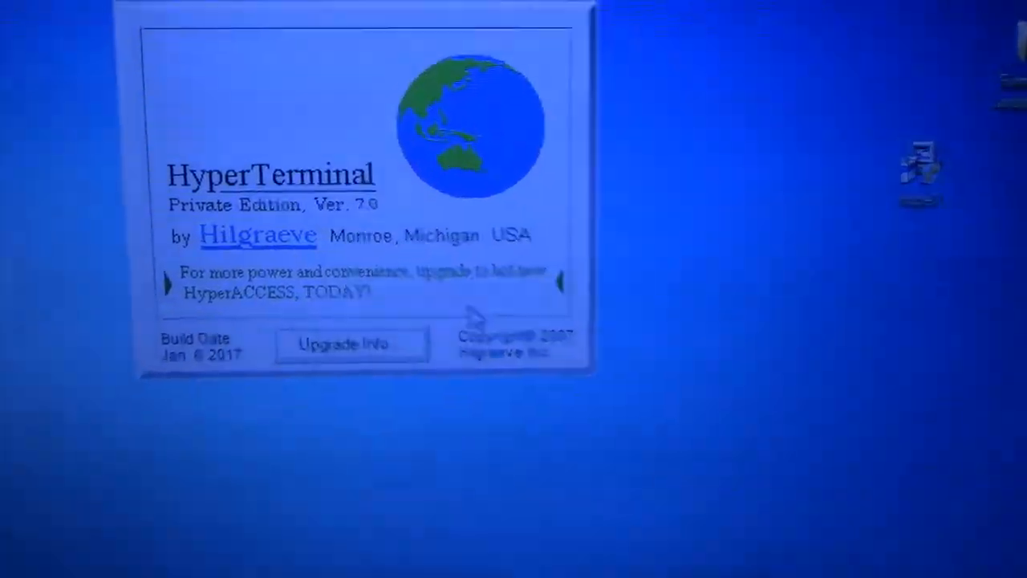